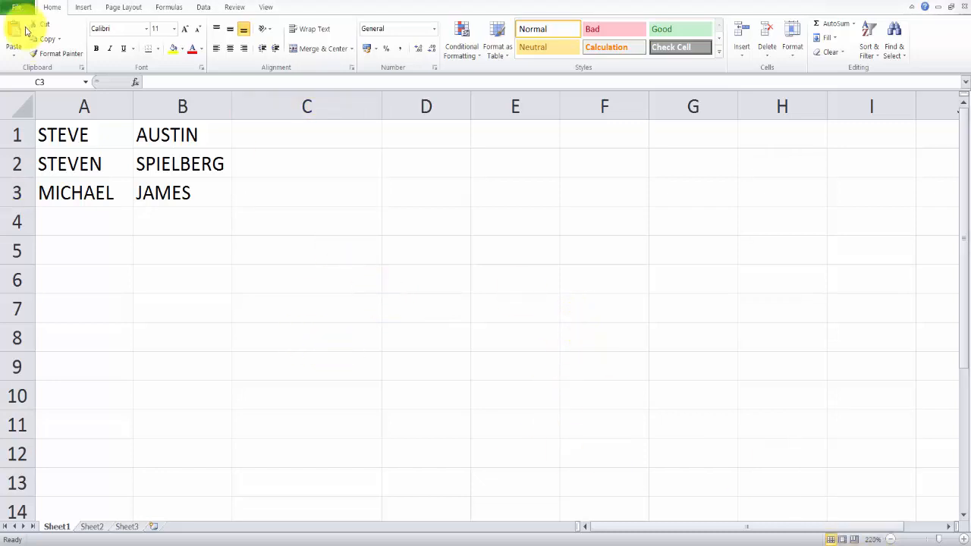
Step: Enter the comparison formula =A1=B1 in cell C1
{"action": "left_click", "coordinate": [307, 191]}
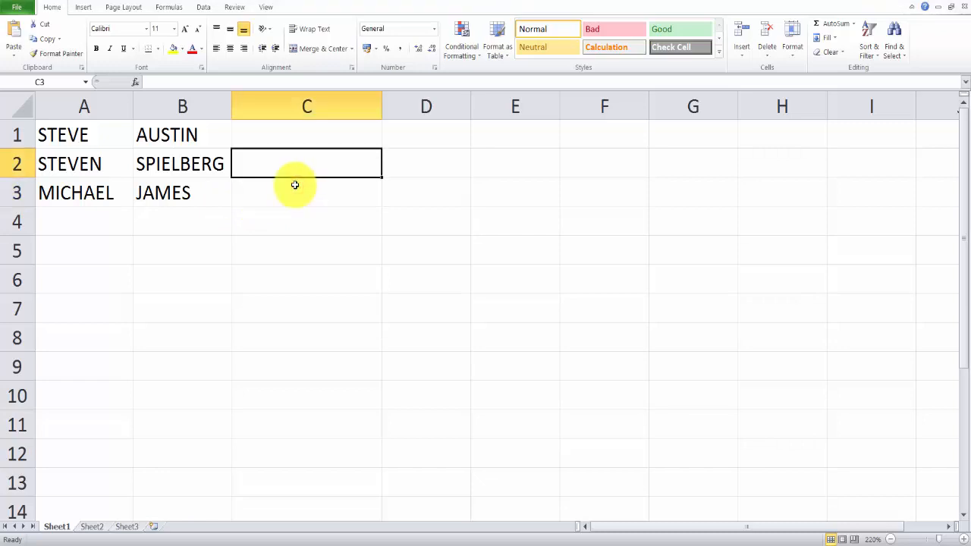
{"action": "left_click", "coordinate": [307, 134]}
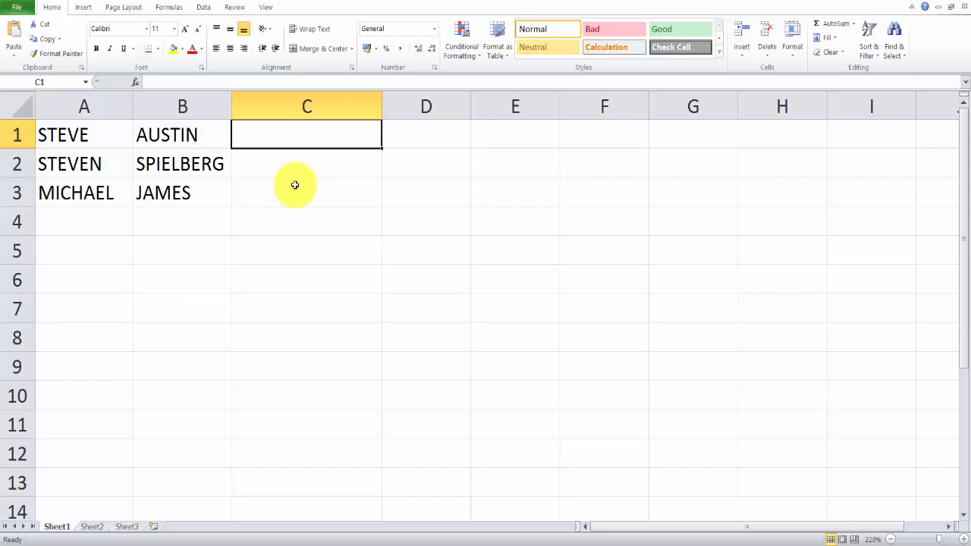
{"action": "left_click", "coordinate": [85, 135]}
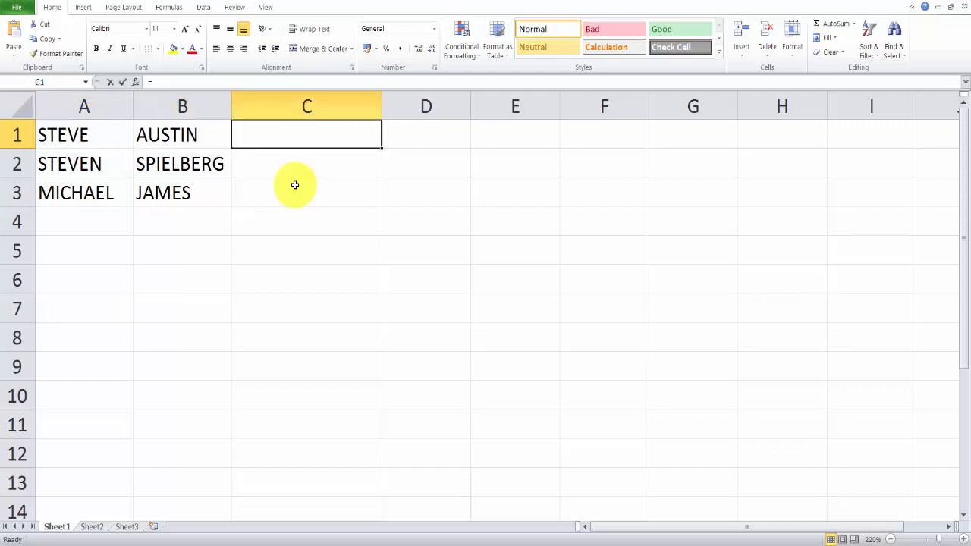
{"action": "type", "text": "=A1=B1"}
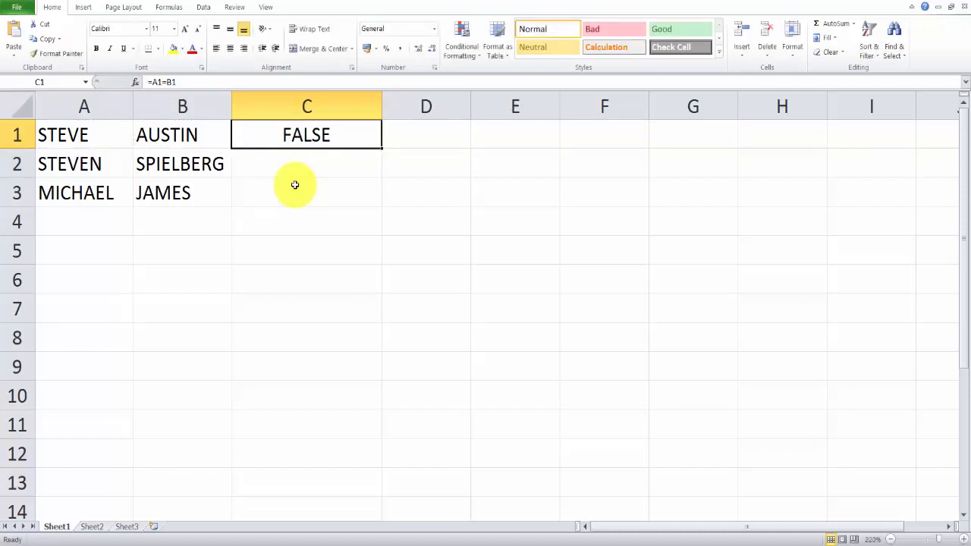
Step: Test the formula by changing B1 to STEVE, then restore it to AUSTIN for FALSE
{"action": "type", "text": "STEVE"}
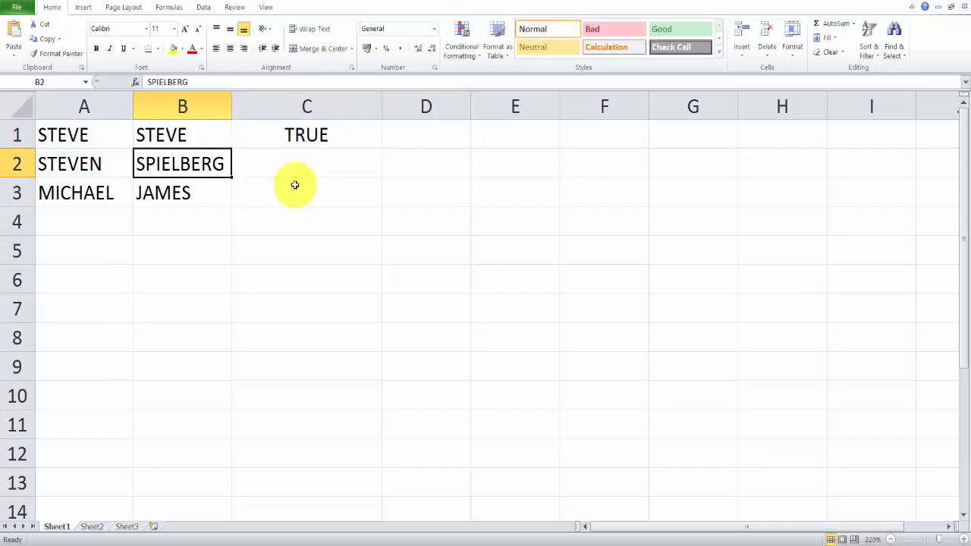
{"action": "left_click", "coordinate": [182, 134]}
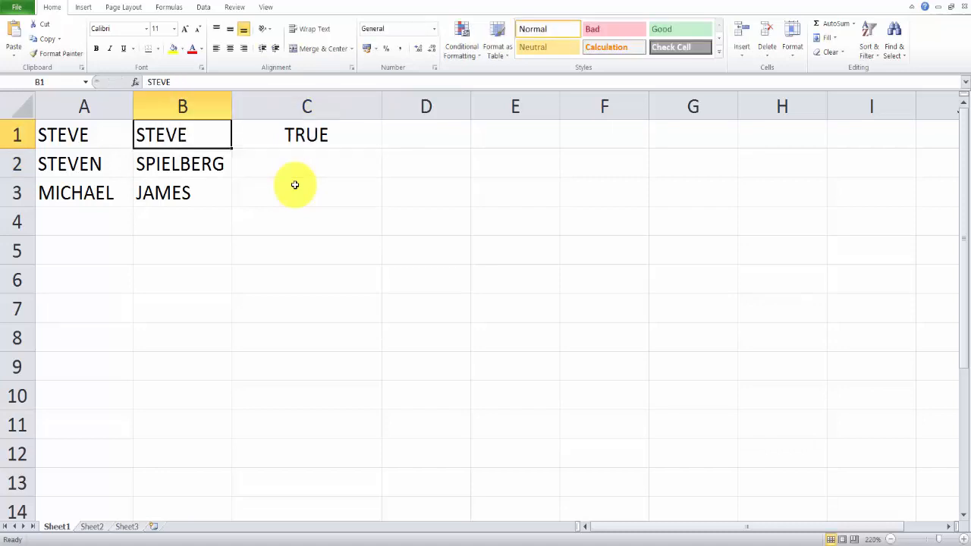
{"action": "type", "text": "A"}
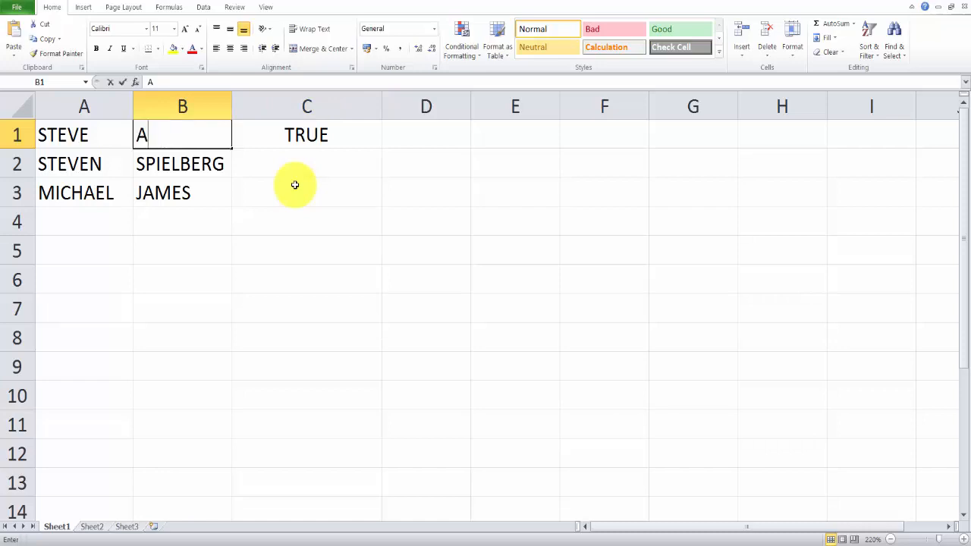
{"action": "type", "text": "AUSTIN"}
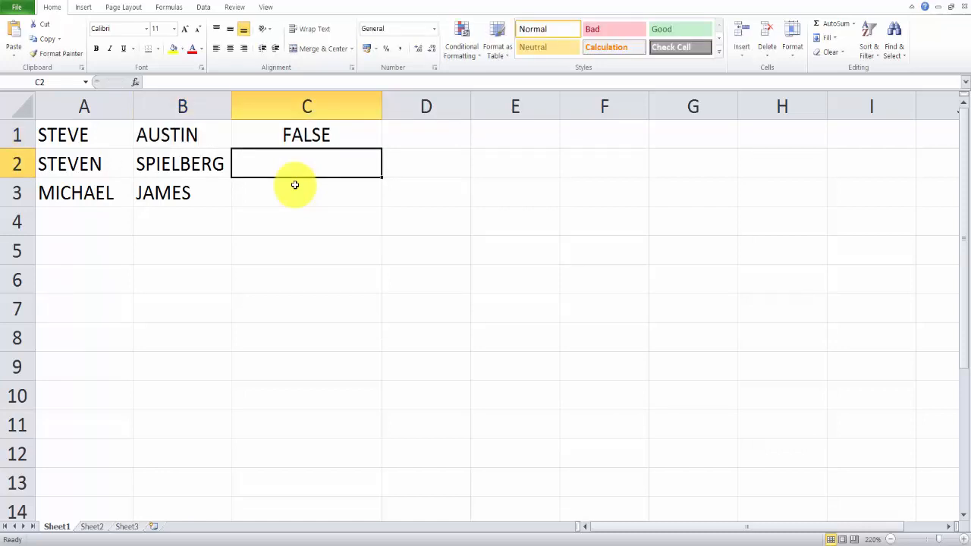
{"action": "mouse_move", "coordinate": [316, 243]}
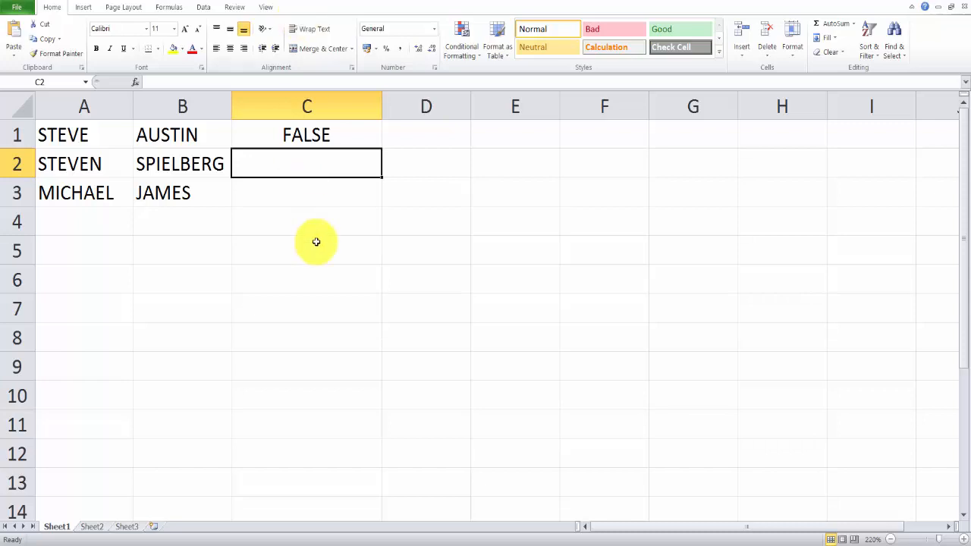
Step: Enter =EXACT(A3,B3) in C3 and change B3 to MICHAEL so it returns TRUE
{"action": "key", "text": "down"}
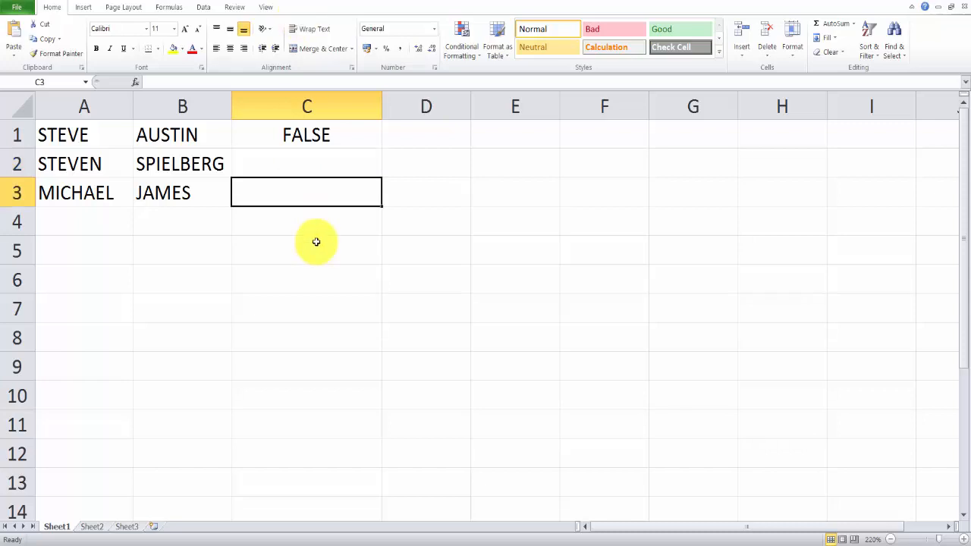
{"action": "type", "text": "="}
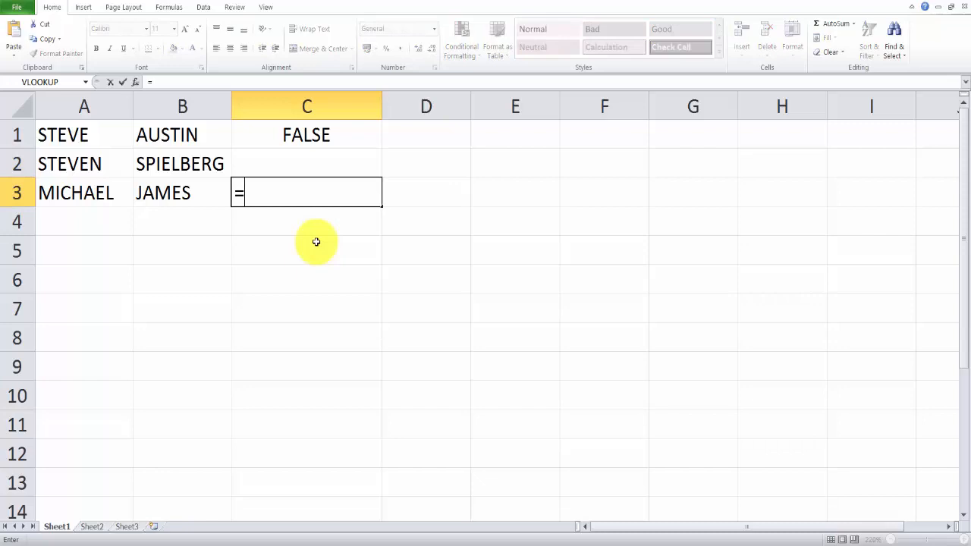
{"action": "type", "text": "EXACT("}
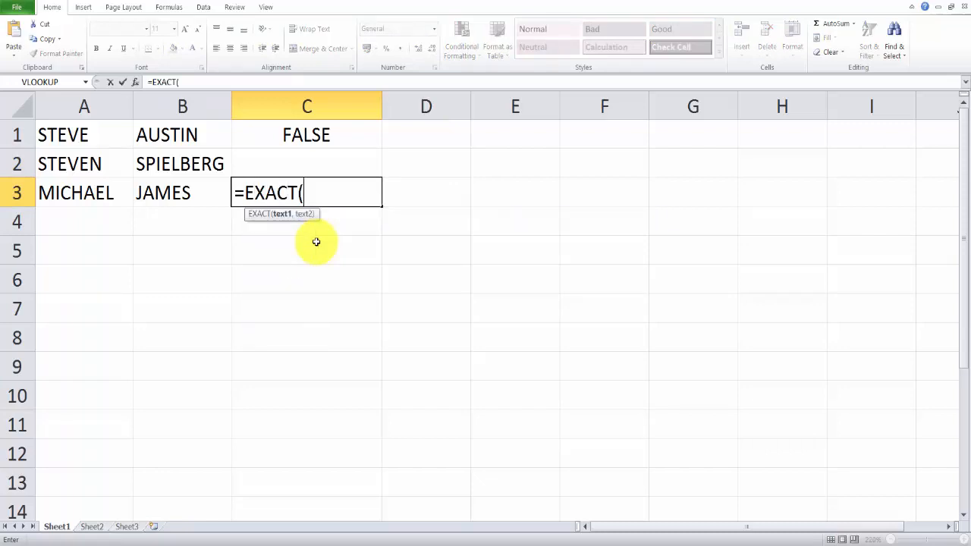
{"action": "left_click", "coordinate": [84, 191]}
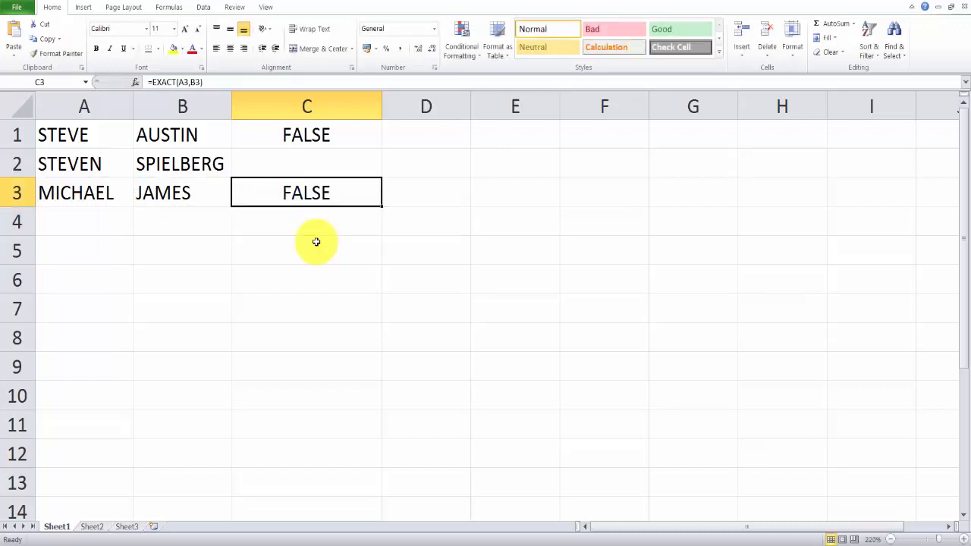
{"action": "type", "text": "MICHAEL"}
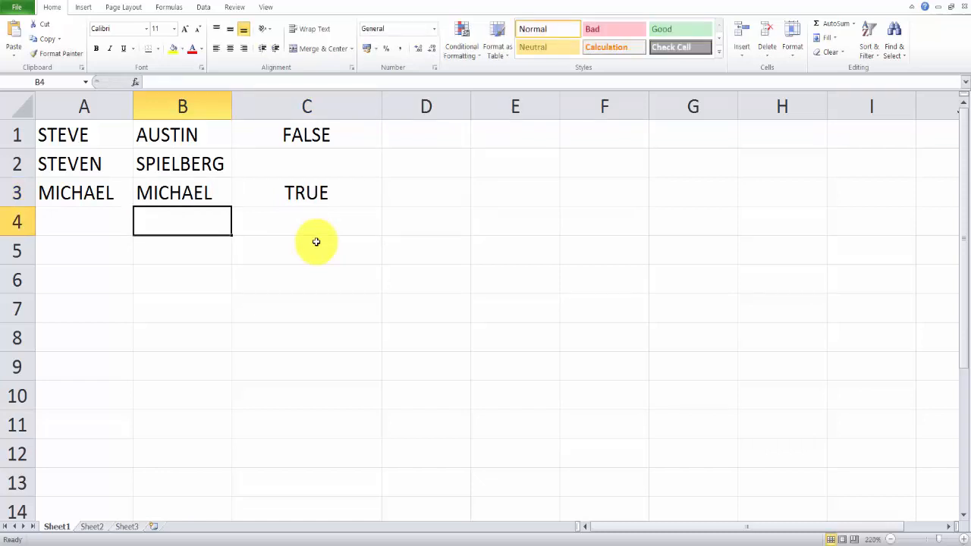
Step: Enter =EXACT(A1,B3) in C6, comparing STEVE with MICHAEL for FALSE
{"action": "left_click", "coordinate": [307, 279]}
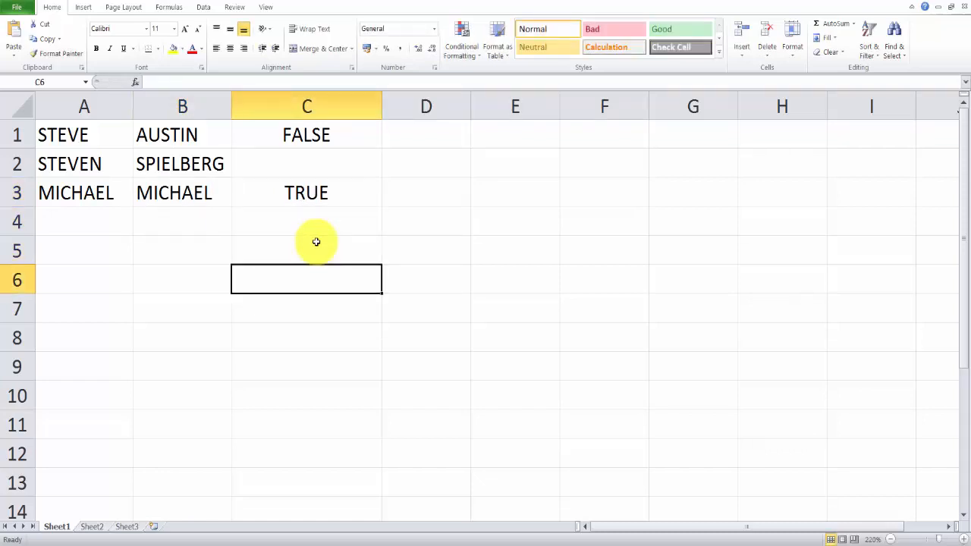
{"action": "type", "text": "="}
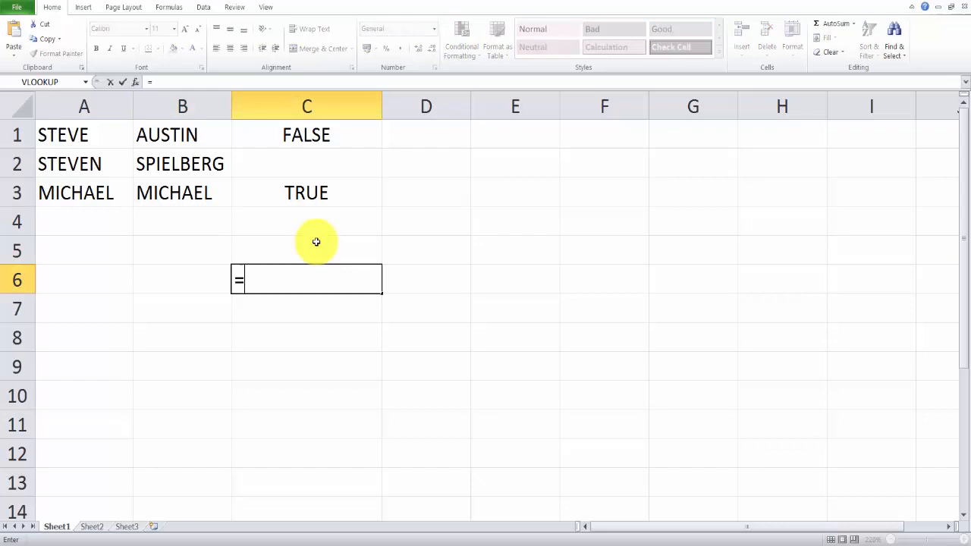
{"action": "type", "text": "EXACT(C3"}
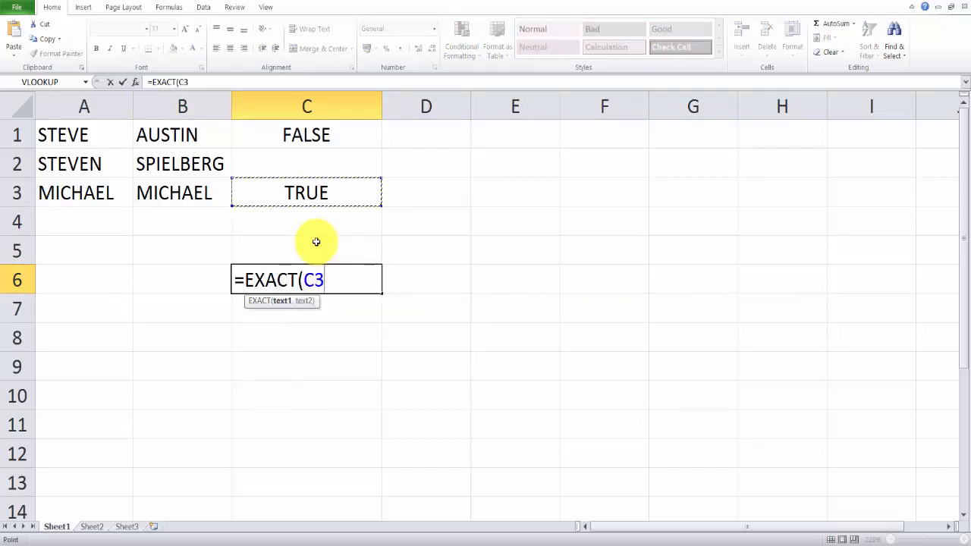
{"action": "left_click", "coordinate": [83, 134]}
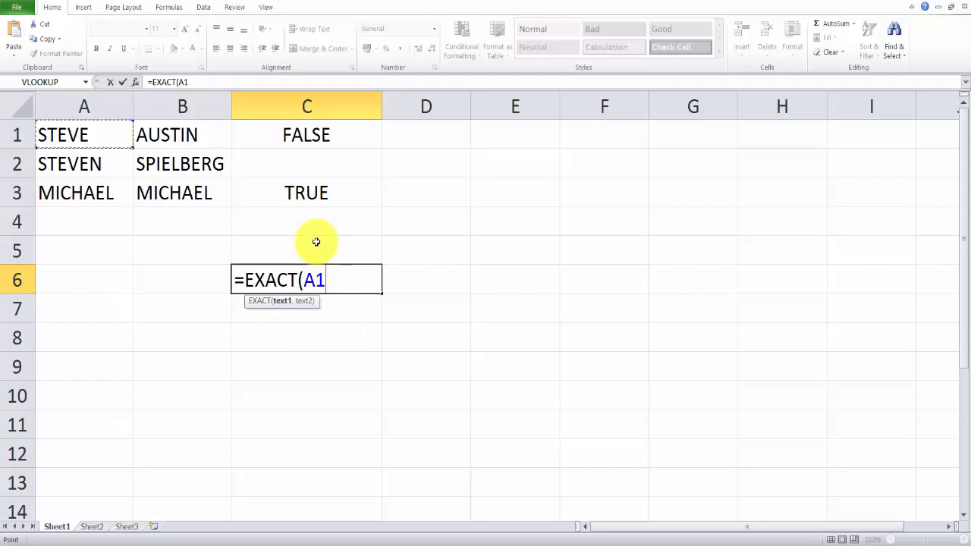
{"action": "left_click", "coordinate": [173, 192]}
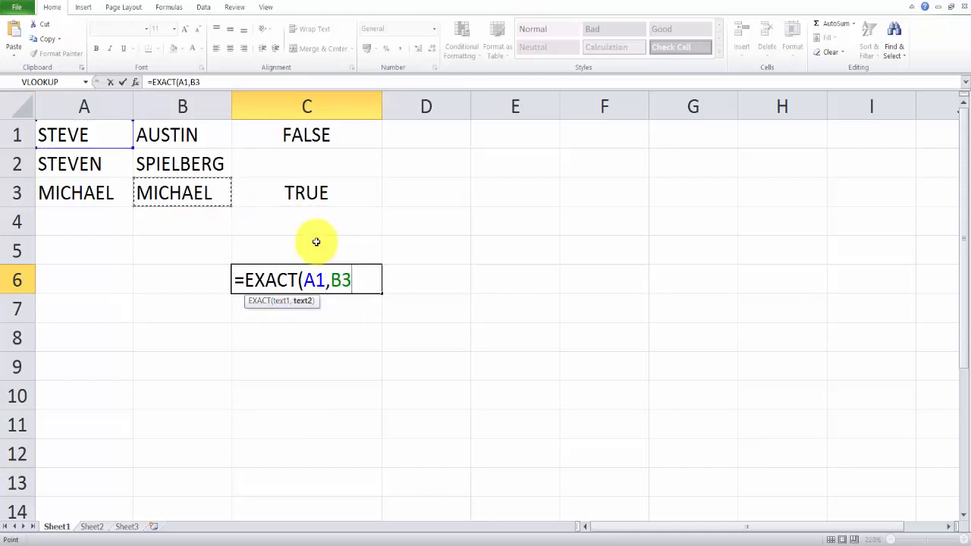
{"action": "key", "text": "Enter"}
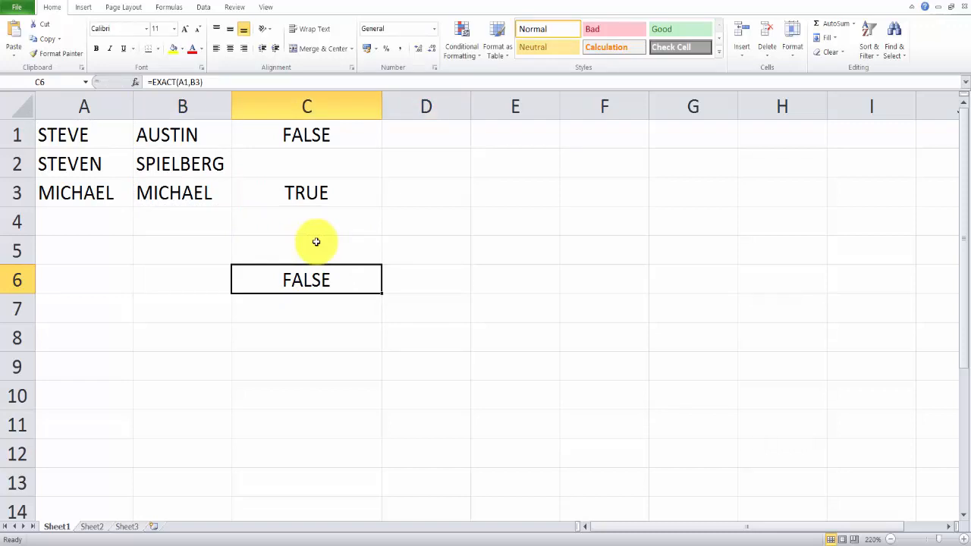
{"action": "left_click", "coordinate": [307, 134]}
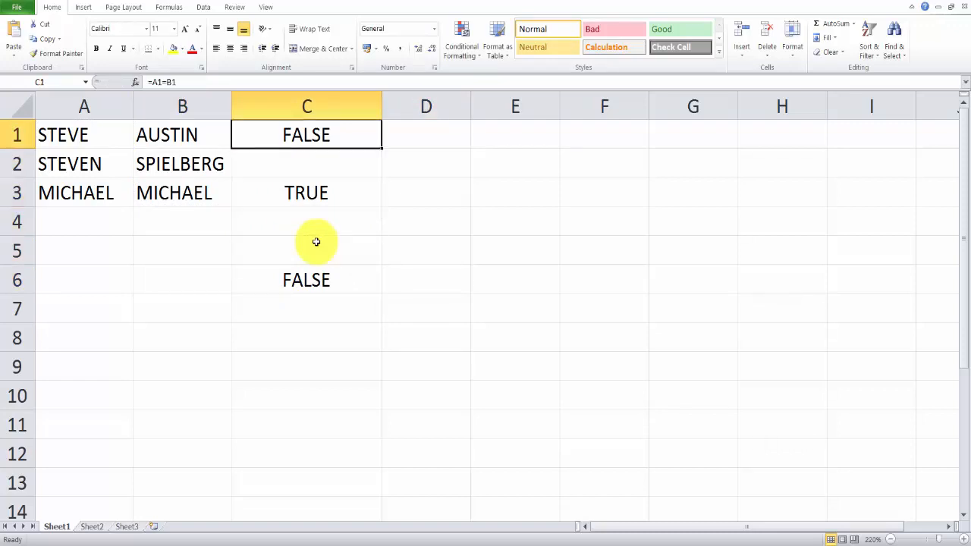